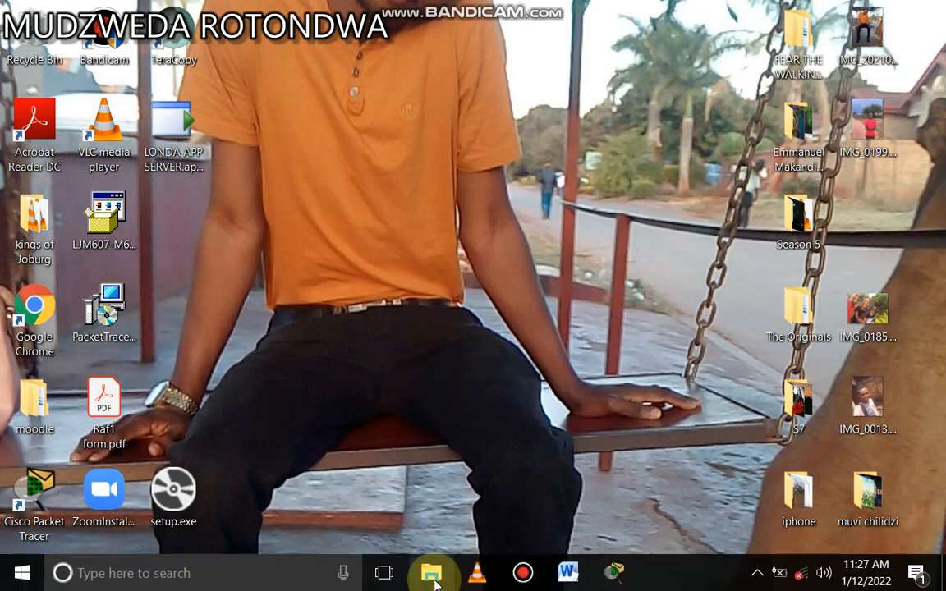
Glance at the computer's drives in File Explorer, then close it.
{"action": "left_click", "coordinate": [434, 571]}
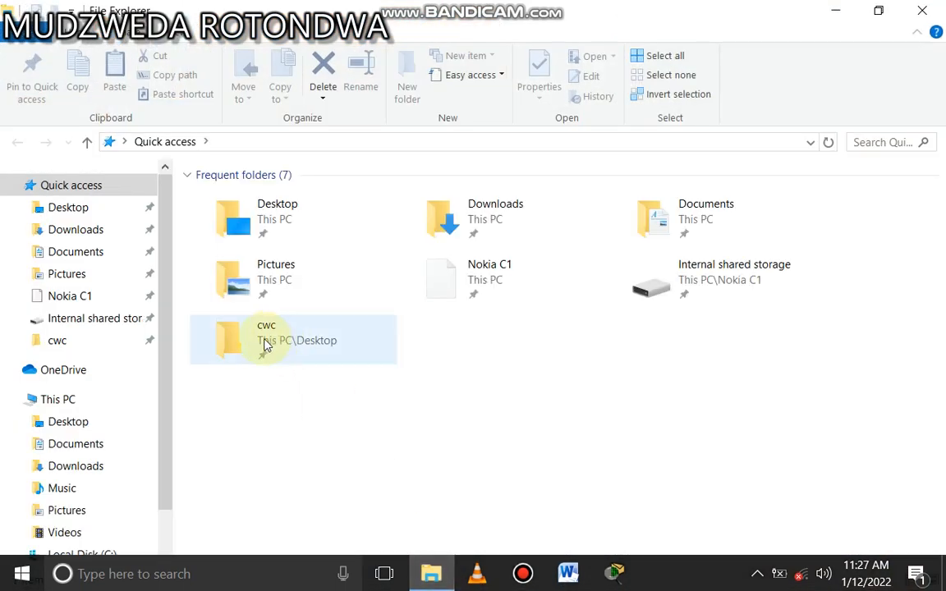
{"action": "left_click", "coordinate": [58, 399]}
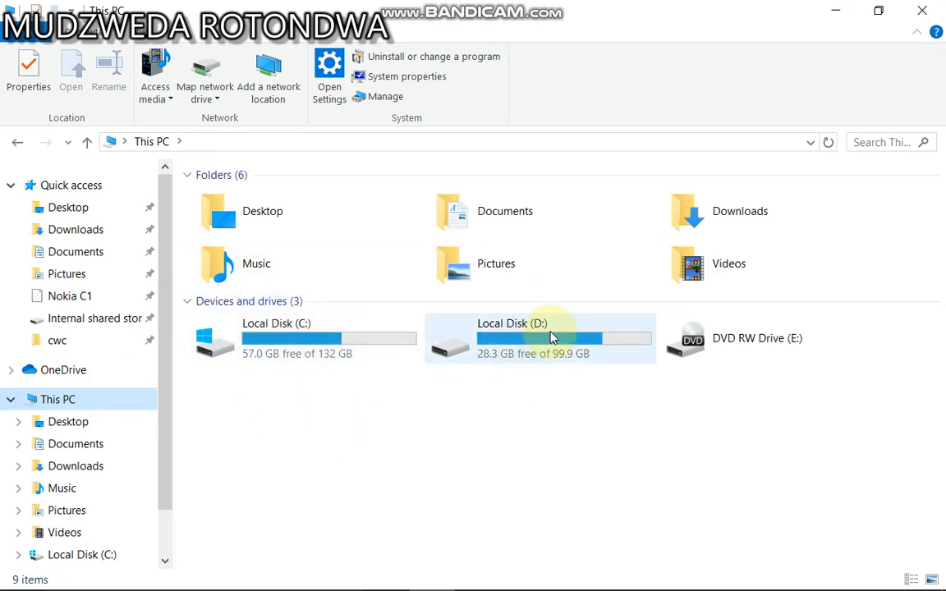
{"action": "mouse_move", "coordinate": [550, 338]}
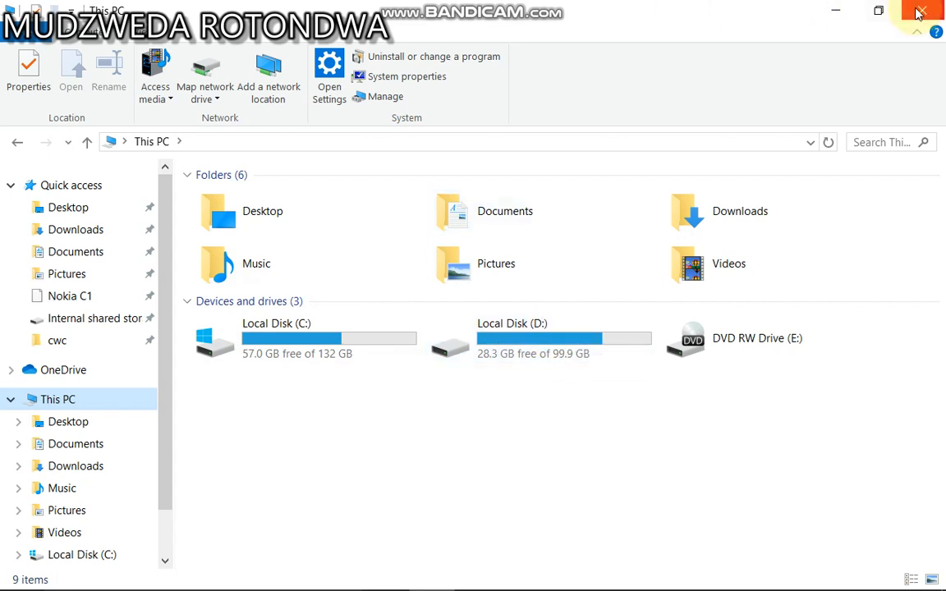
{"action": "left_click", "coordinate": [918, 13]}
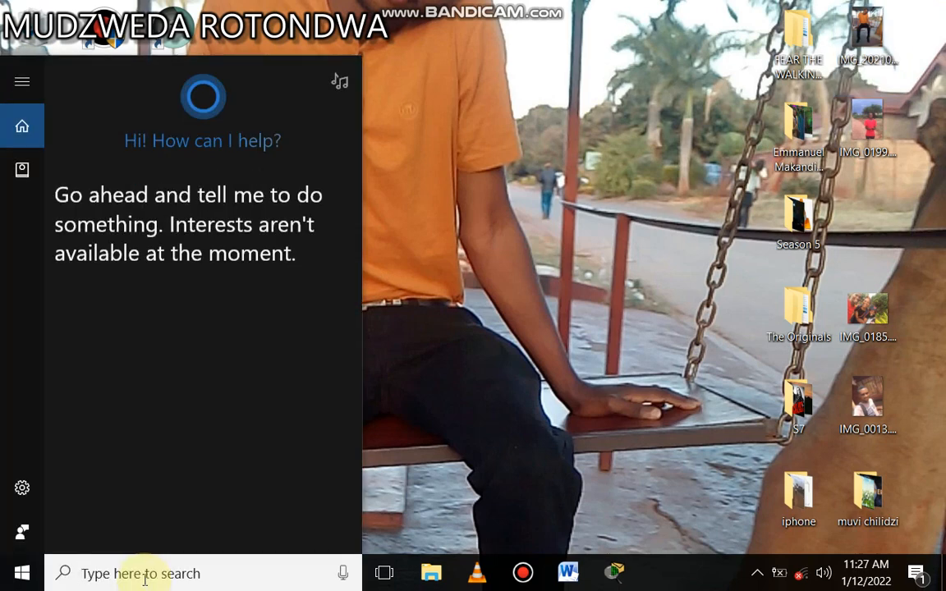
Launch Control Panel from a Windows Search for 'contr'.
{"action": "type", "text": "contrr"}
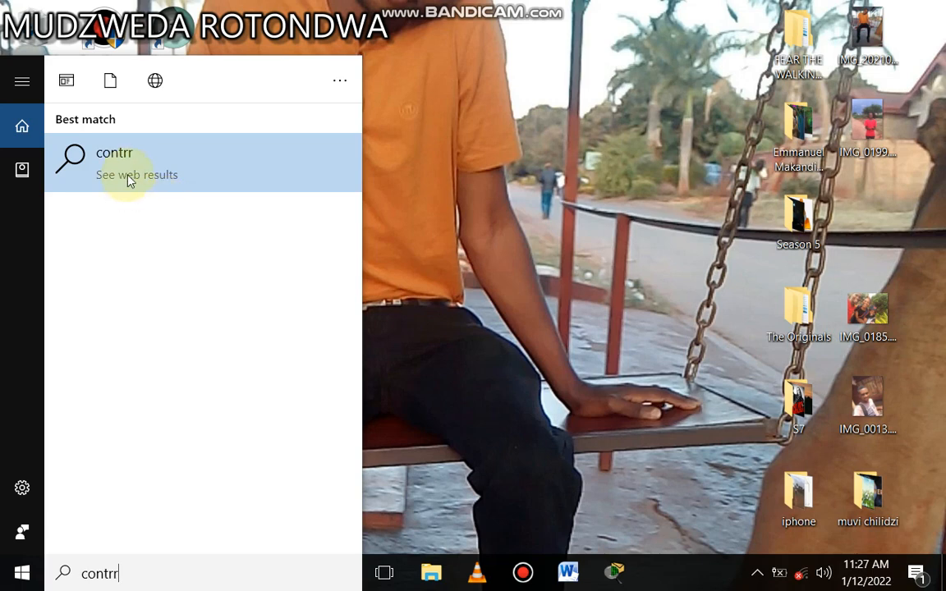
{"action": "key", "text": "backspace"}
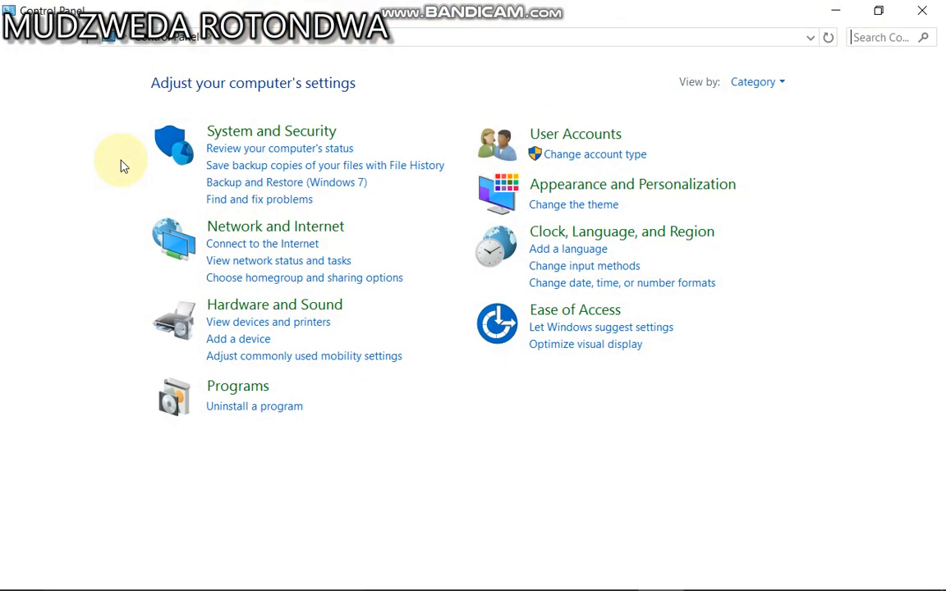
{"action": "mouse_move", "coordinate": [263, 131]}
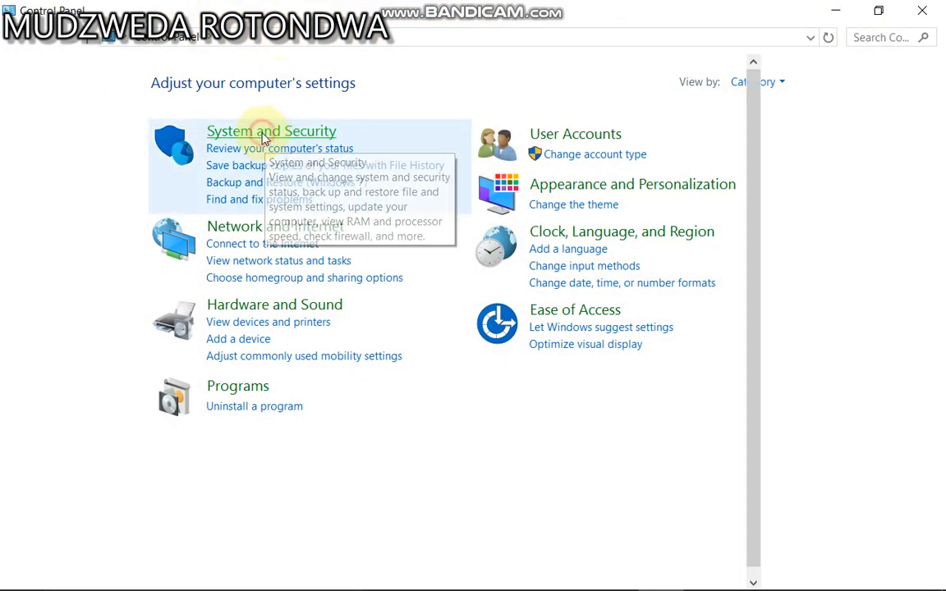
Reach BitLocker Drive Encryption under System and Security and expand drive D (BitLocker off).
{"action": "left_click", "coordinate": [271, 132]}
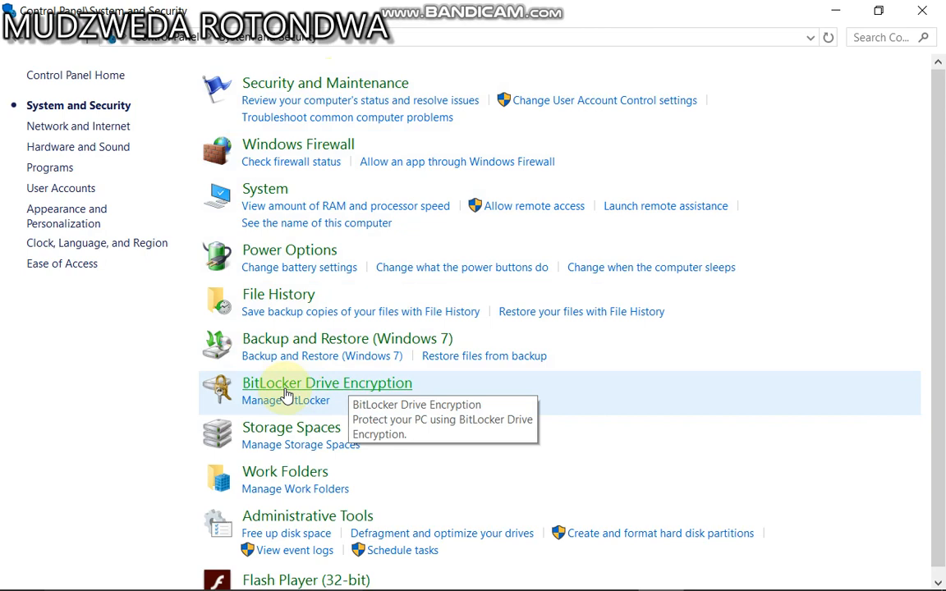
{"action": "left_click", "coordinate": [327, 383]}
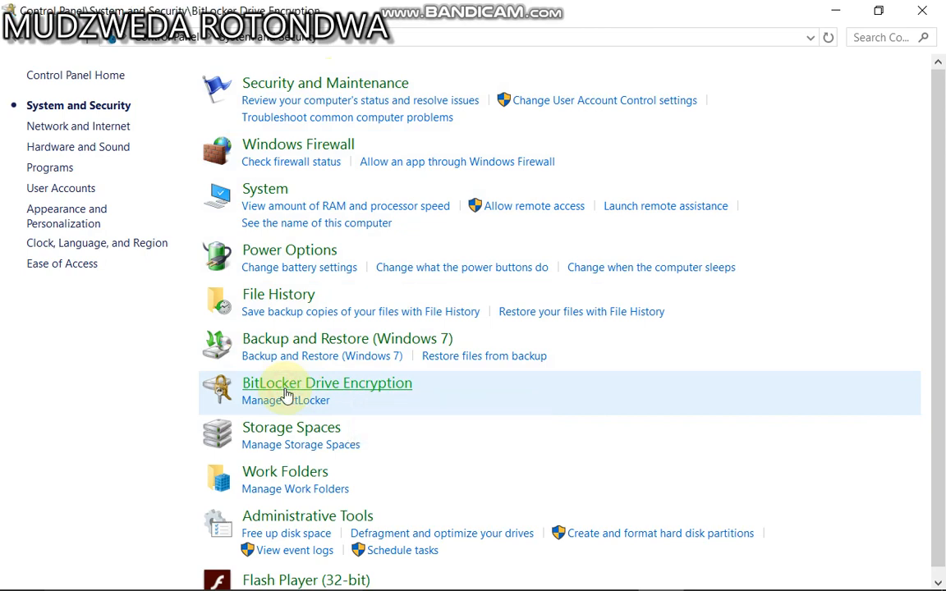
{"action": "left_click", "coordinate": [327, 382]}
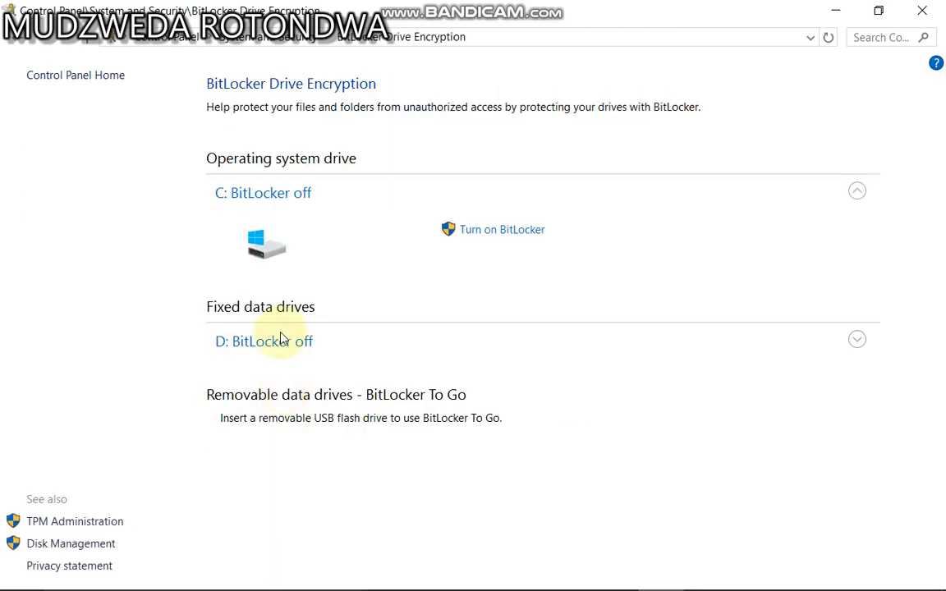
{"action": "mouse_move", "coordinate": [230, 197]}
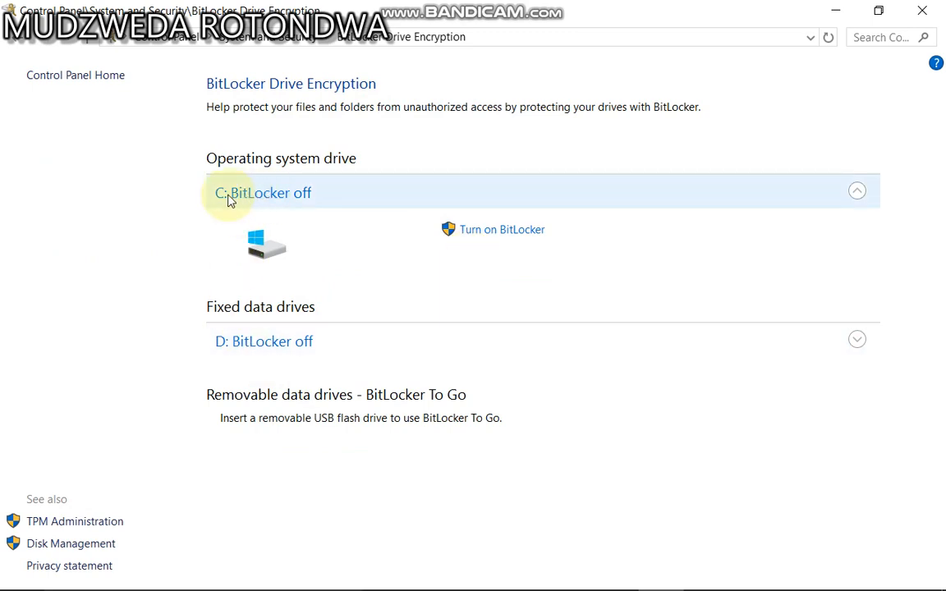
{"action": "mouse_move", "coordinate": [261, 342]}
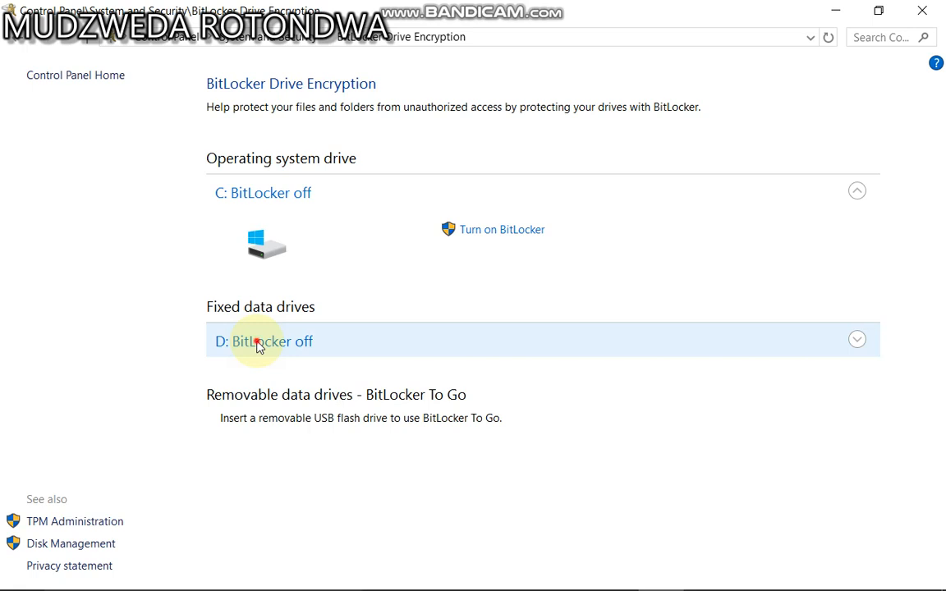
{"action": "left_click", "coordinate": [263, 340]}
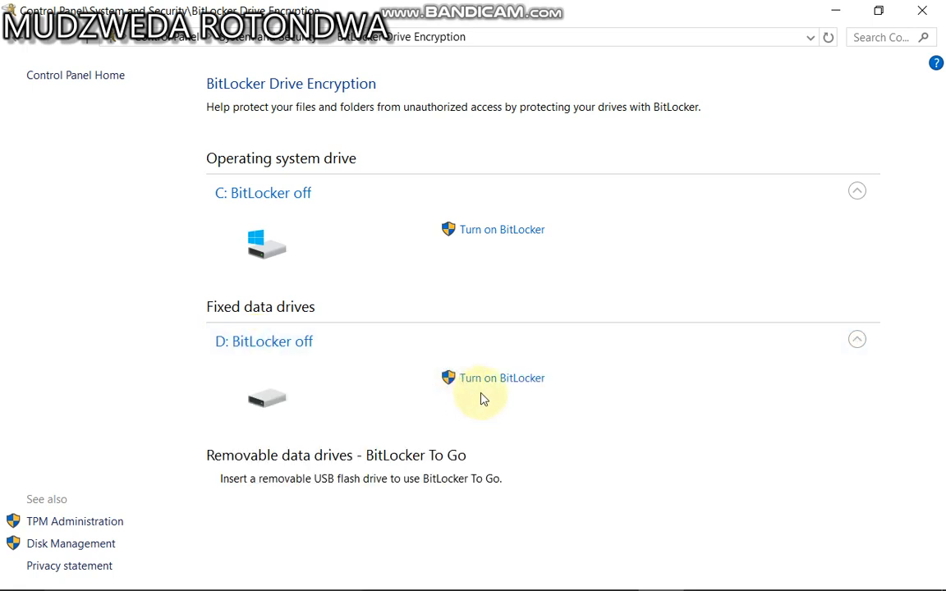
{"action": "left_click", "coordinate": [502, 377]}
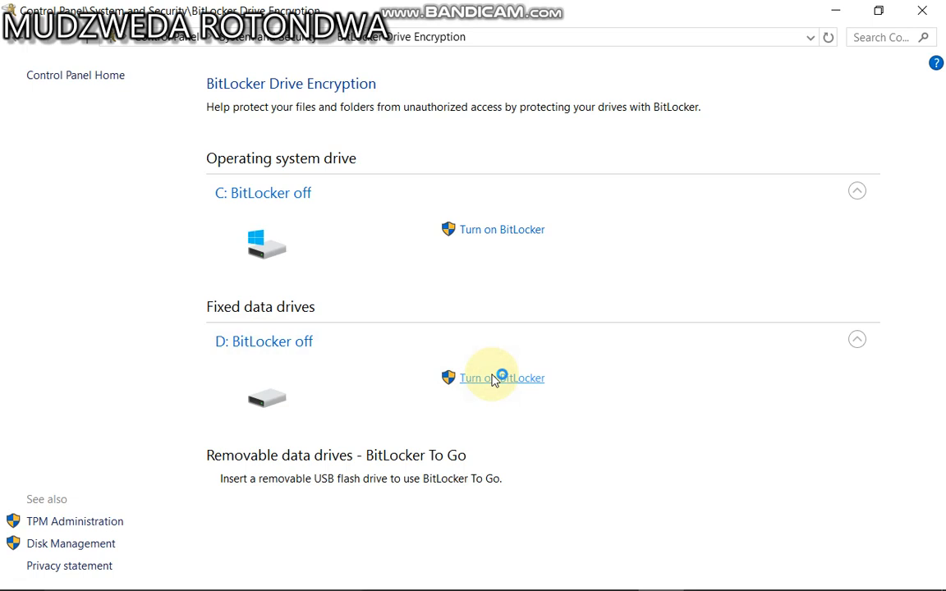
Choose password unlock for drive D, entering and re-entering the password.
{"action": "left_click", "coordinate": [502, 377]}
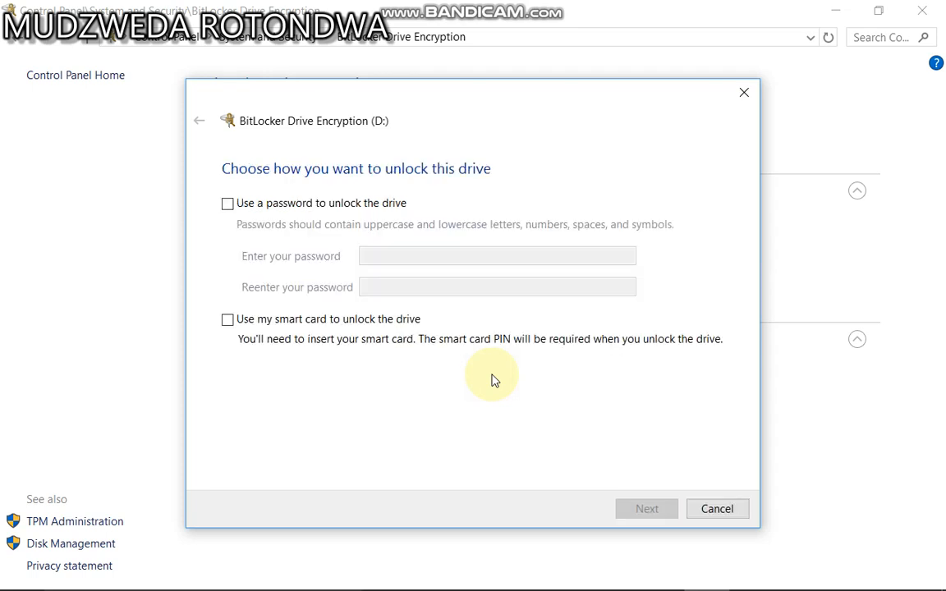
{"action": "left_click", "coordinate": [227, 204]}
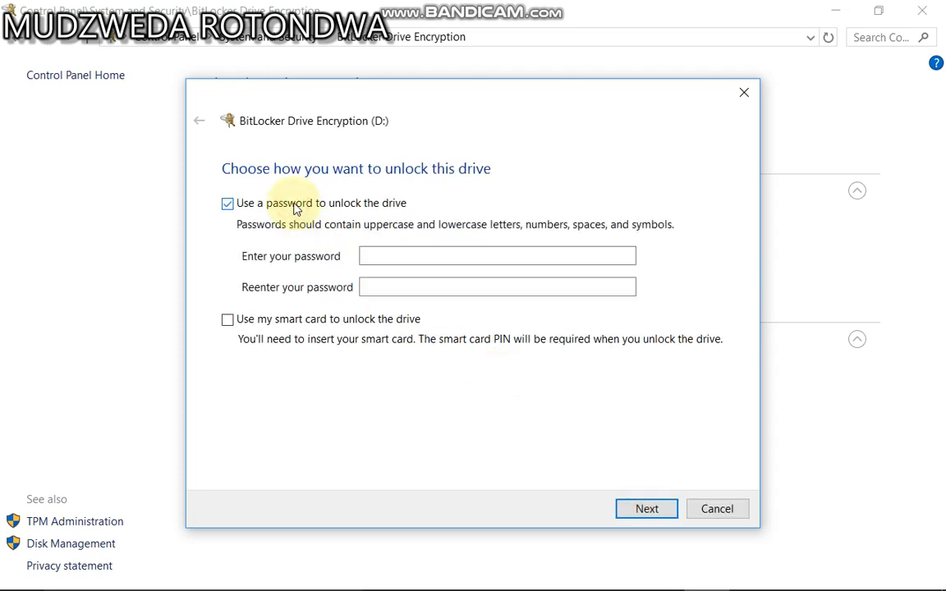
{"action": "left_click", "coordinate": [496, 256]}
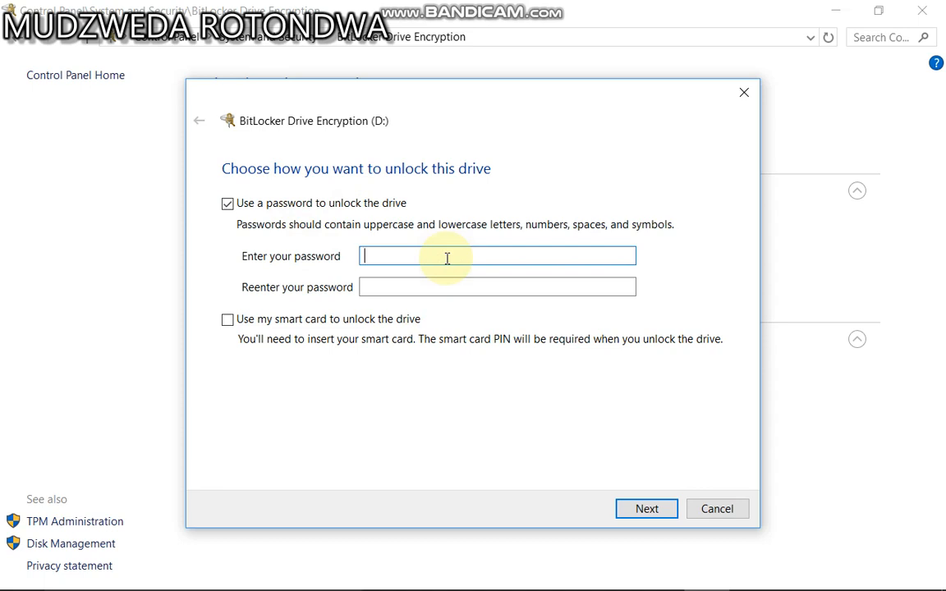
{"action": "type", "text": "••"}
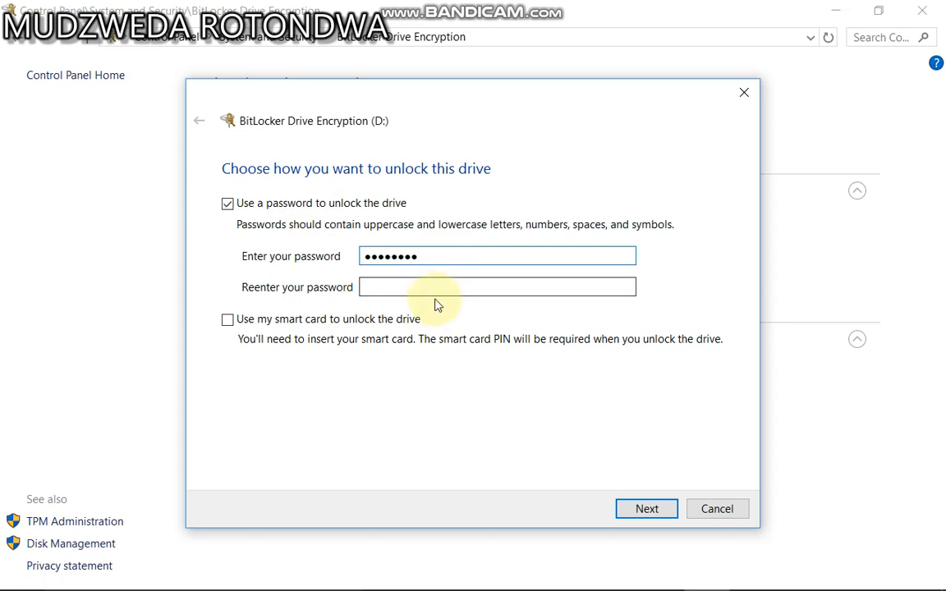
{"action": "left_click", "coordinate": [496, 285]}
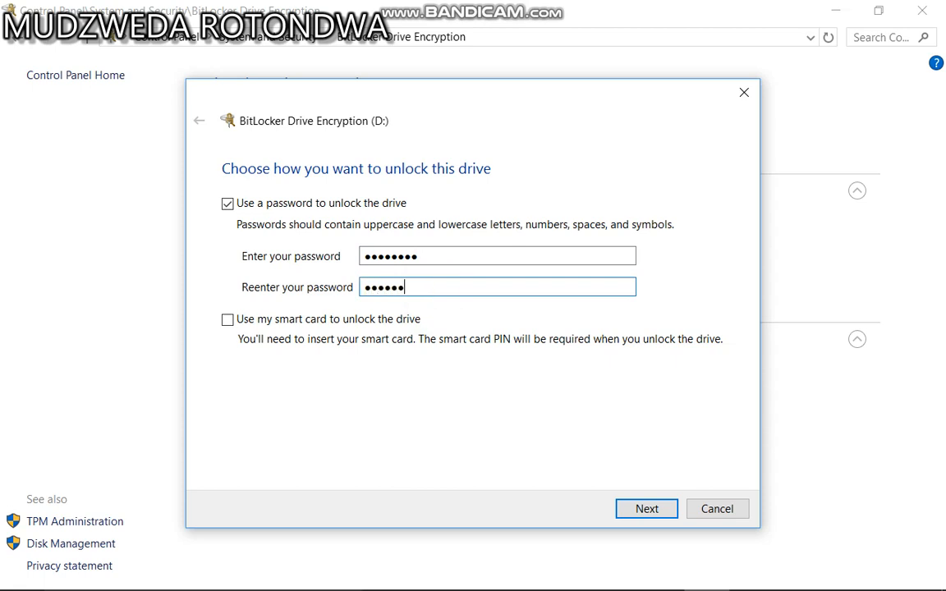
{"action": "type", "text": "•"}
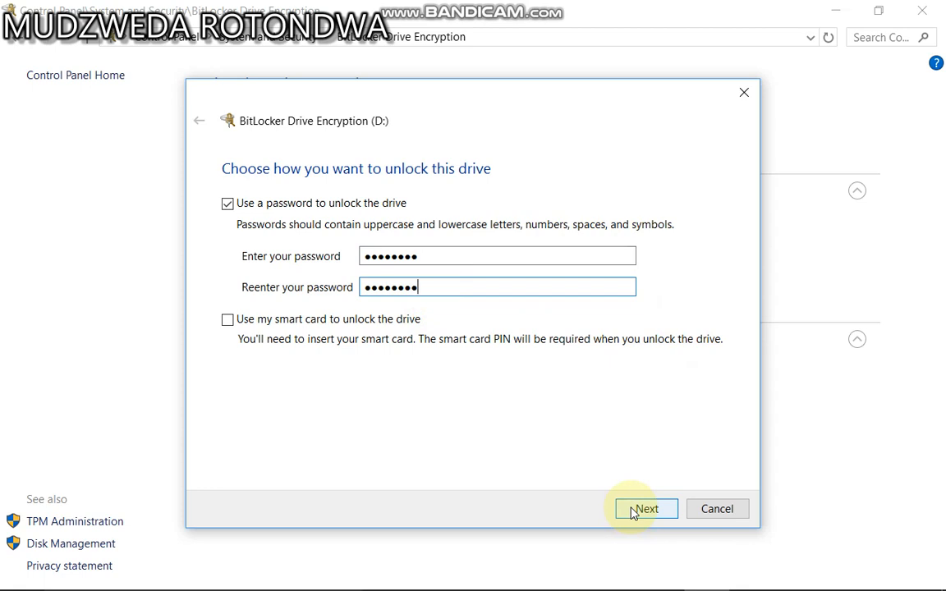
{"action": "left_click", "coordinate": [646, 509]}
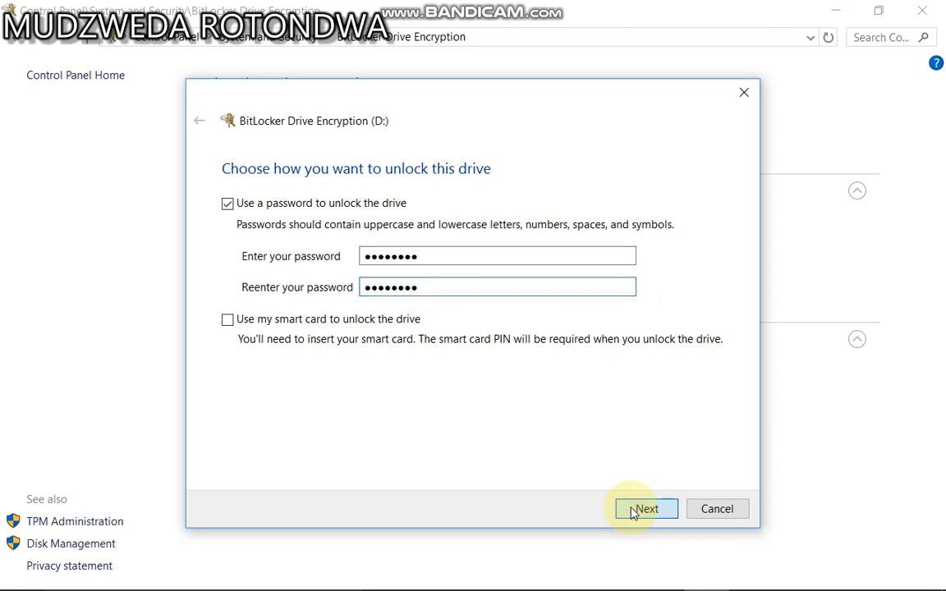
Save the recovery key to a text file in the Downloads folder.
{"action": "left_click", "coordinate": [645, 509]}
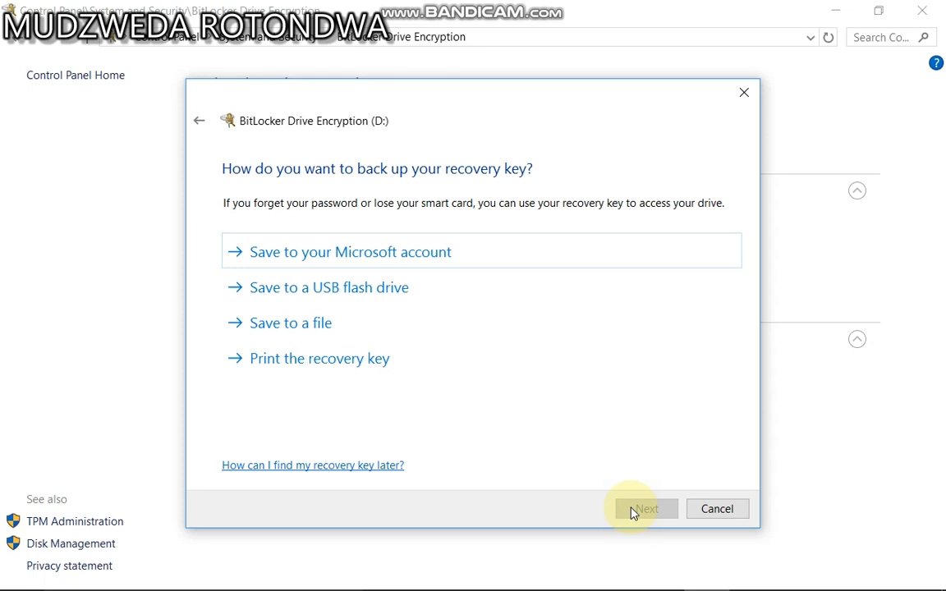
{"action": "mouse_move", "coordinate": [456, 418]}
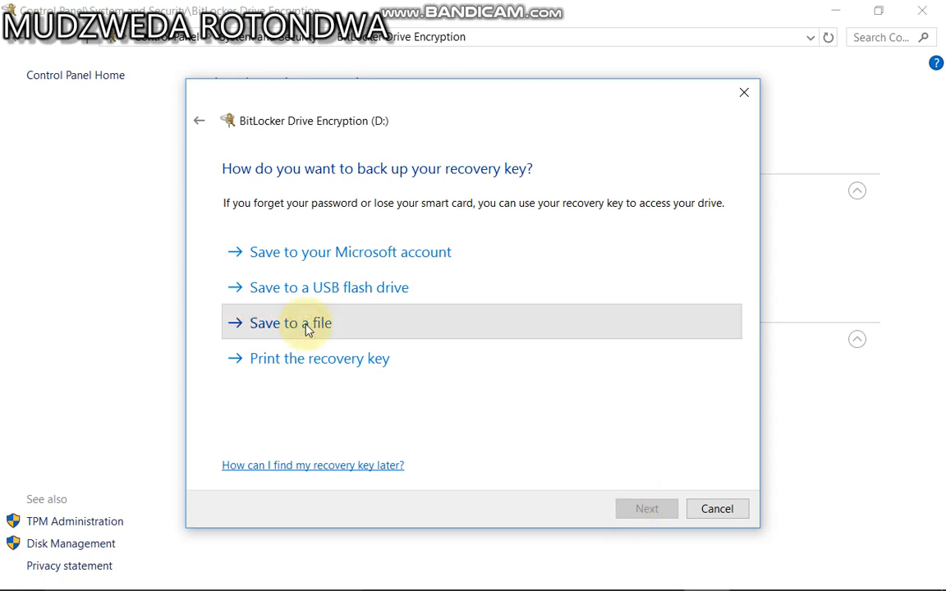
{"action": "mouse_move", "coordinate": [414, 337]}
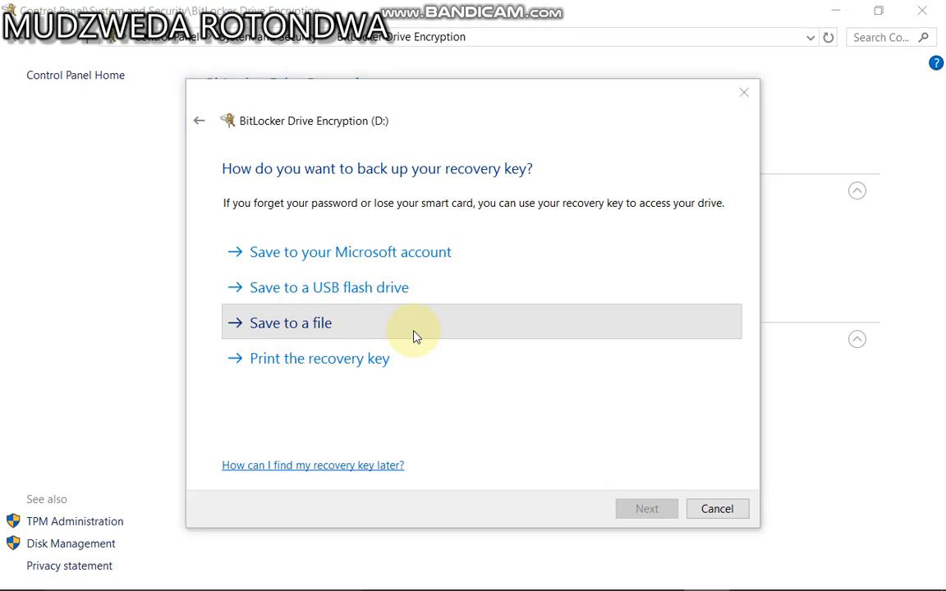
{"action": "left_click", "coordinate": [289, 321]}
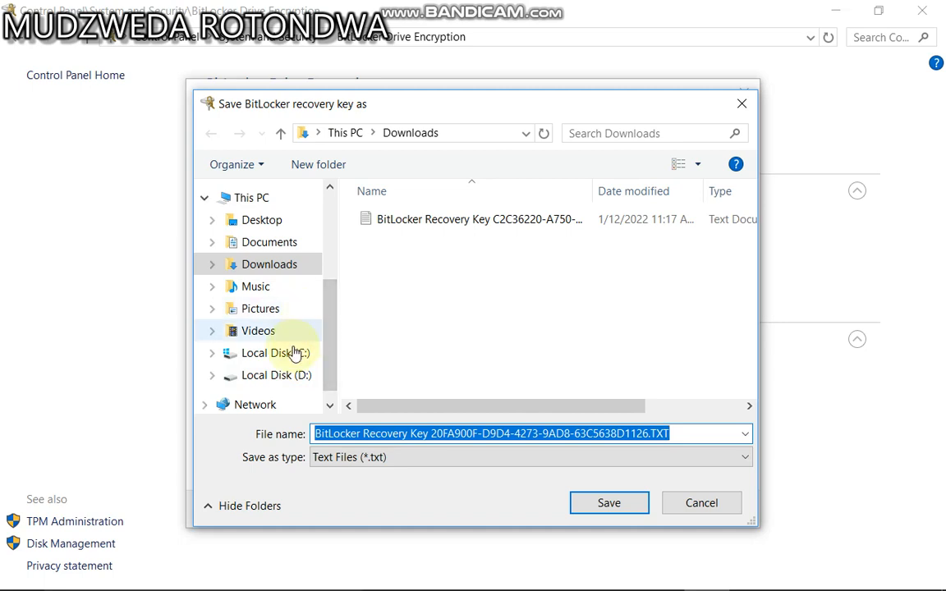
{"action": "left_click", "coordinate": [269, 262]}
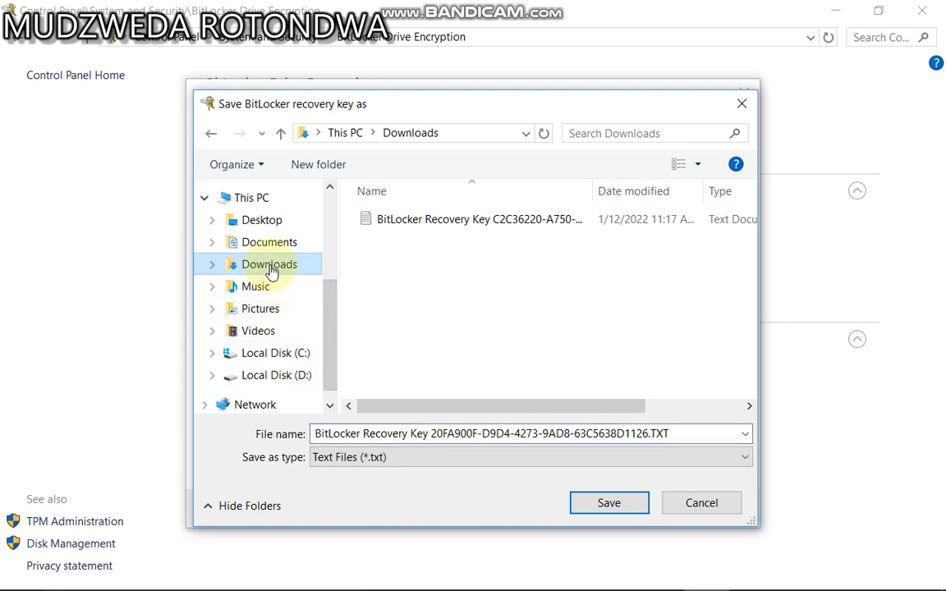
{"action": "left_click", "coordinate": [607, 503]}
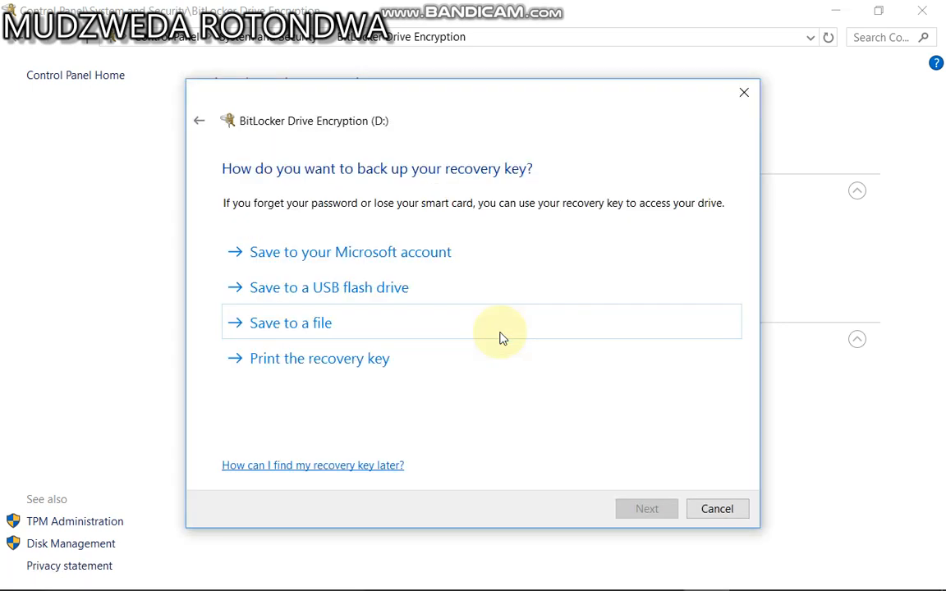
{"action": "left_click", "coordinate": [289, 322]}
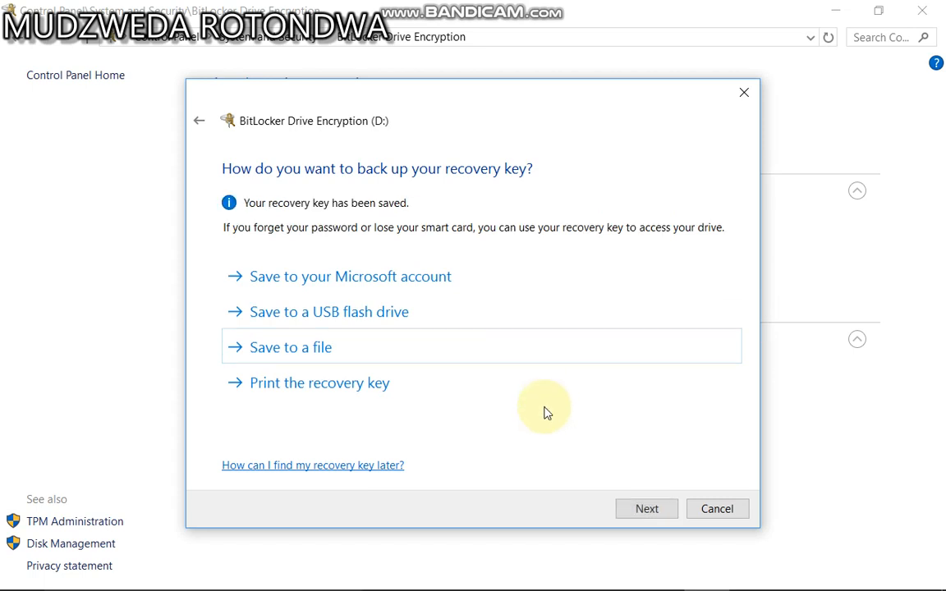
Keep 'Encrypt used disk space only' and 'New encryption mode' through to the ready-to-encrypt page.
{"action": "left_click", "coordinate": [647, 509]}
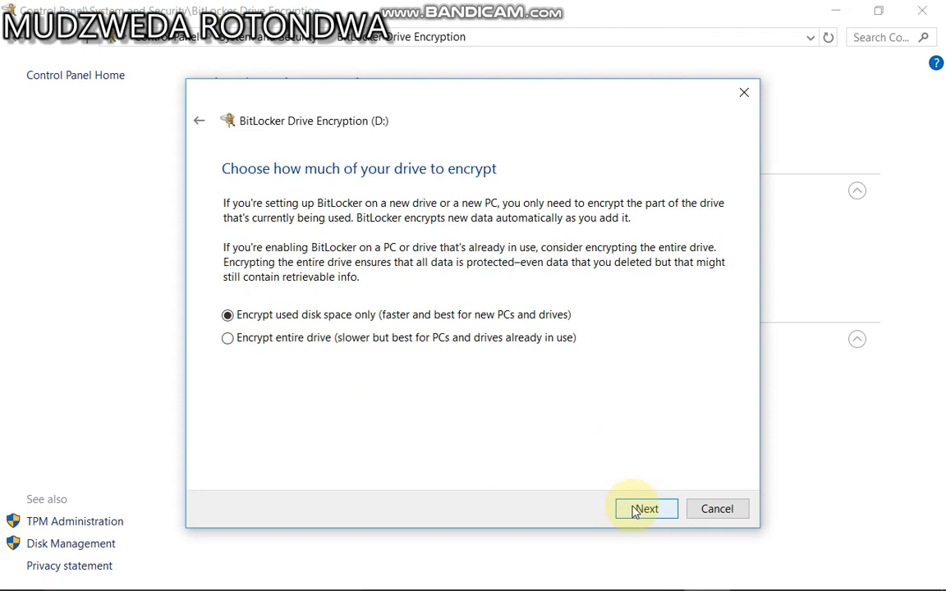
{"action": "left_click", "coordinate": [647, 509]}
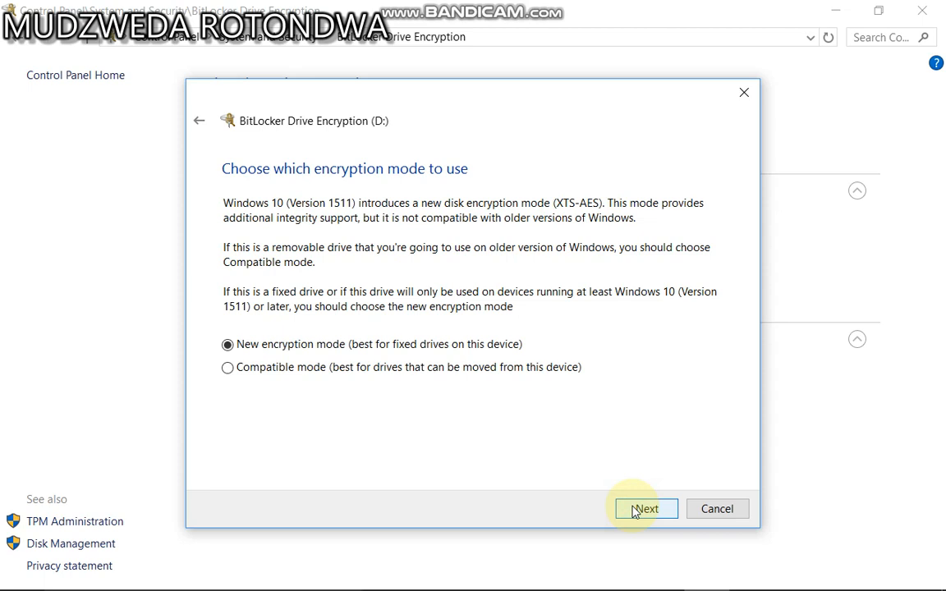
{"action": "left_click", "coordinate": [646, 509]}
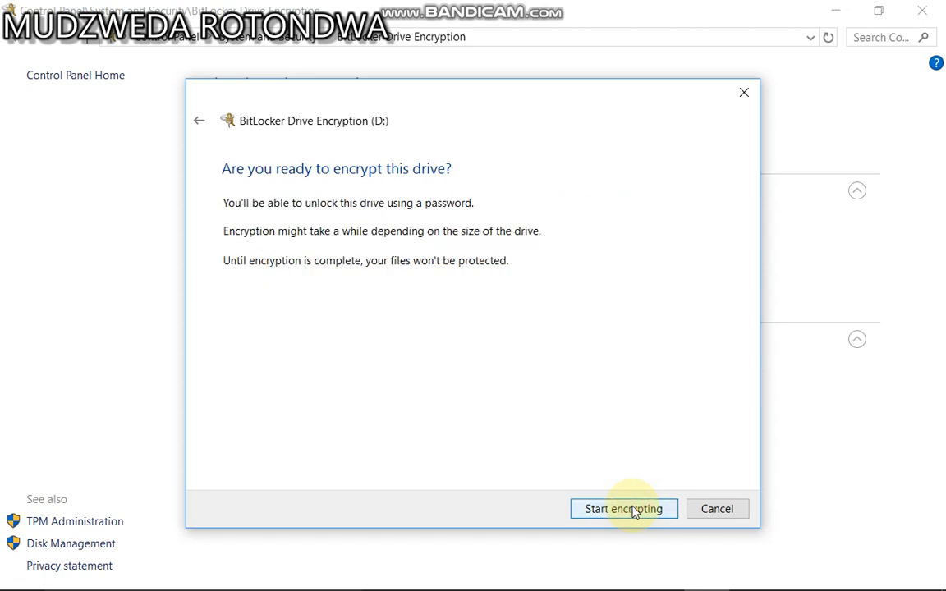
{"action": "left_click", "coordinate": [624, 509]}
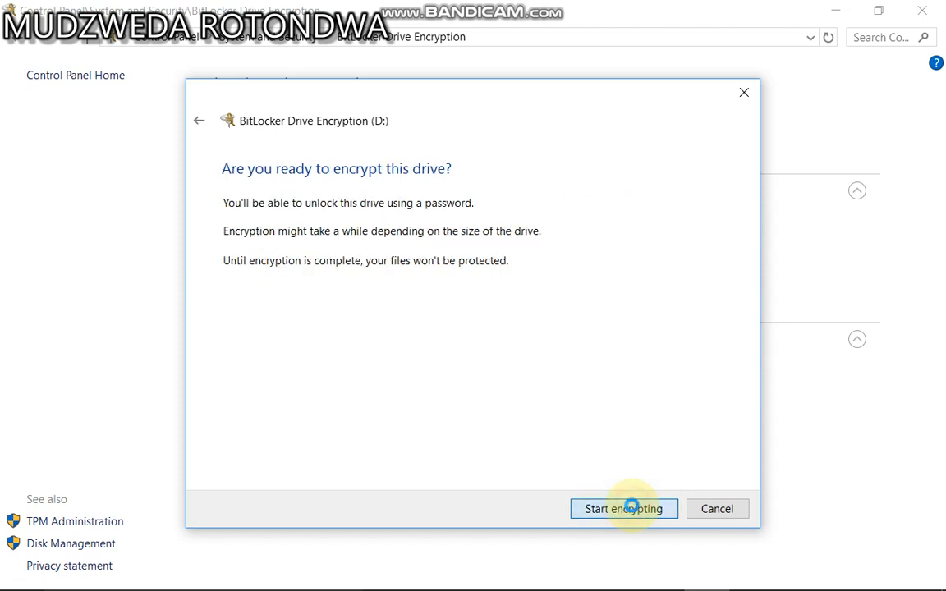
Start encrypting drive D and close Control Panel, leaving the progress window at 28.7%.
{"action": "left_click", "coordinate": [624, 509]}
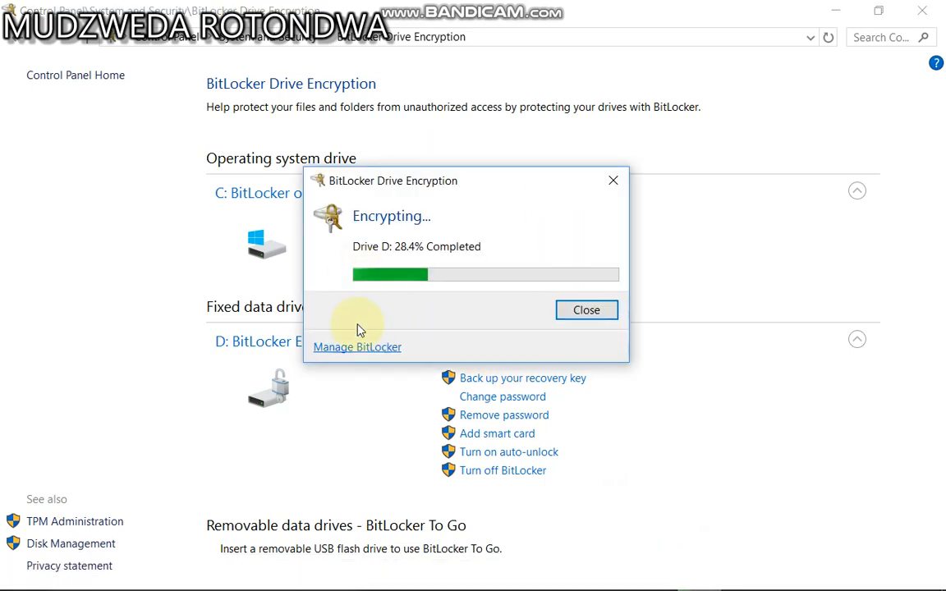
{"action": "mouse_move", "coordinate": [403, 294]}
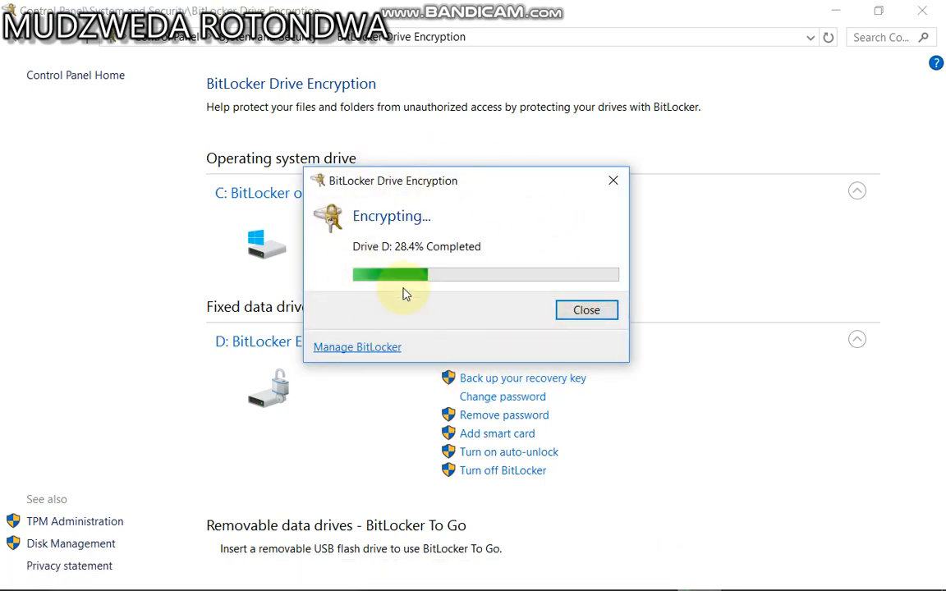
{"action": "mouse_move", "coordinate": [509, 286]}
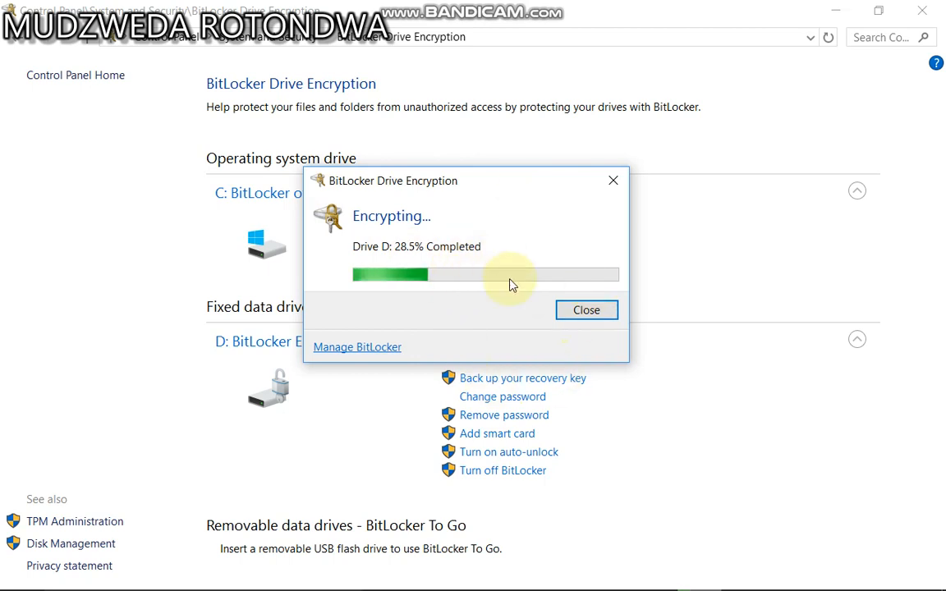
{"action": "mouse_move", "coordinate": [365, 453]}
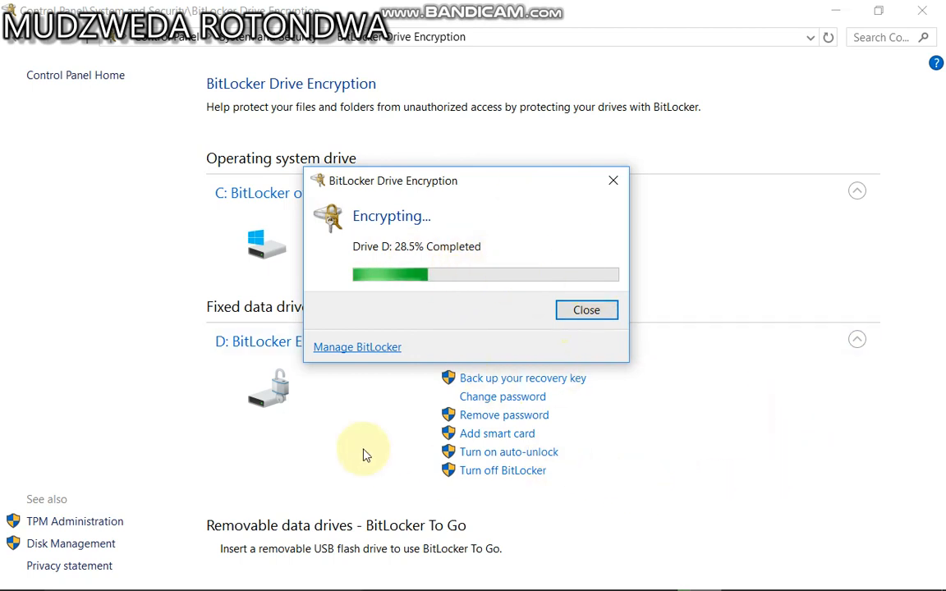
{"action": "mouse_move", "coordinate": [299, 447]}
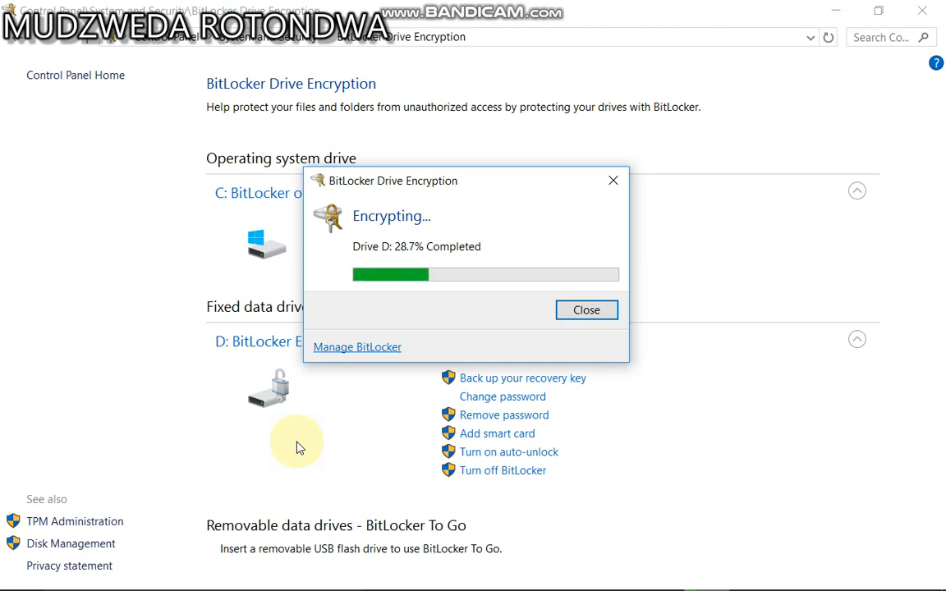
{"action": "left_click", "coordinate": [586, 309]}
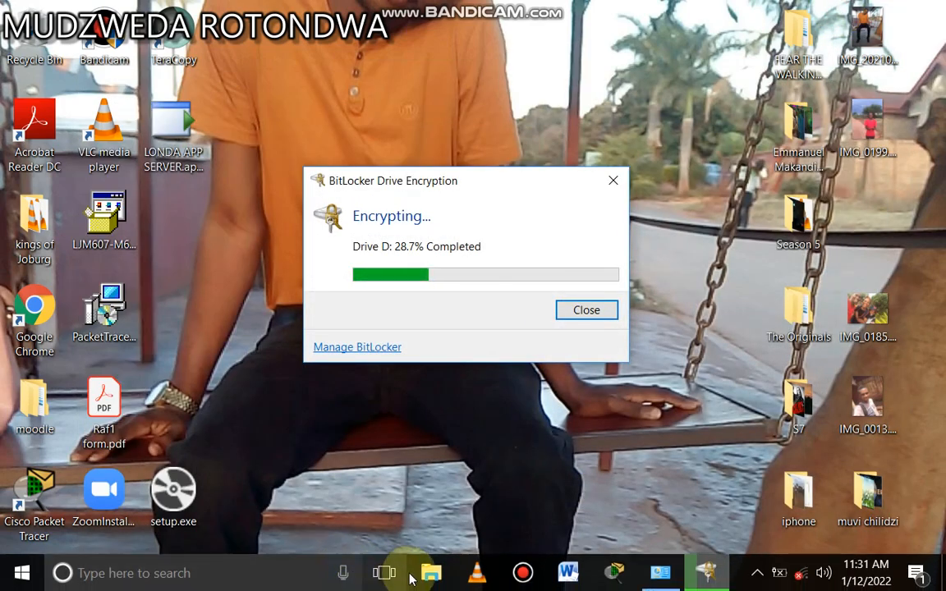
Show This PC in File Explorer with Local Disk (D:) carrying a padlock.
{"action": "left_click", "coordinate": [430, 571]}
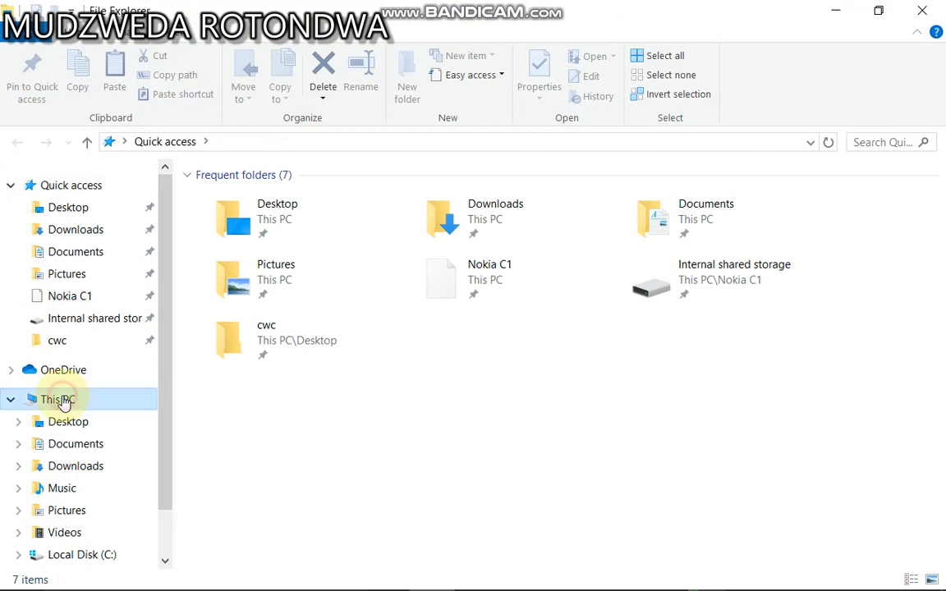
{"action": "left_click", "coordinate": [56, 399]}
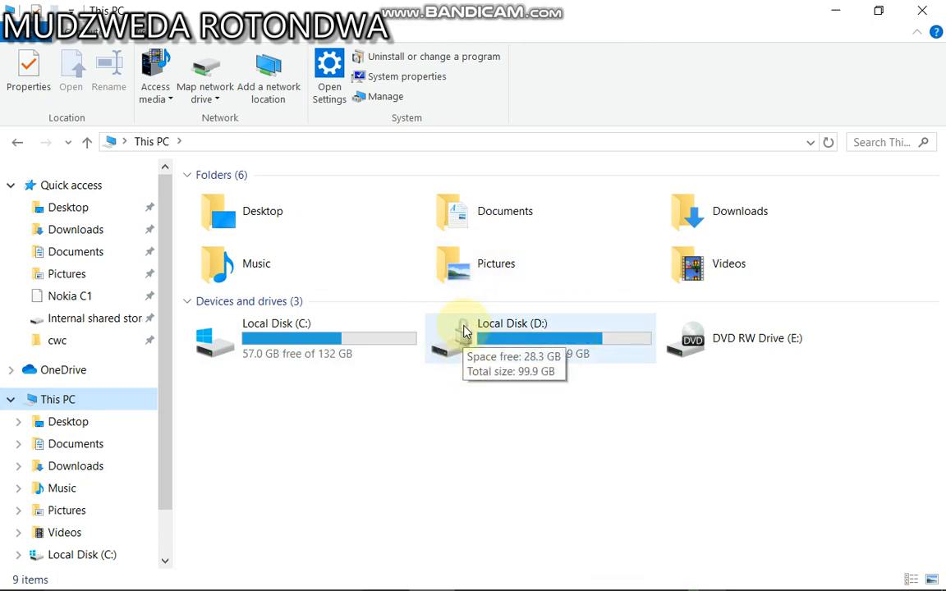
{"action": "mouse_move", "coordinate": [539, 414]}
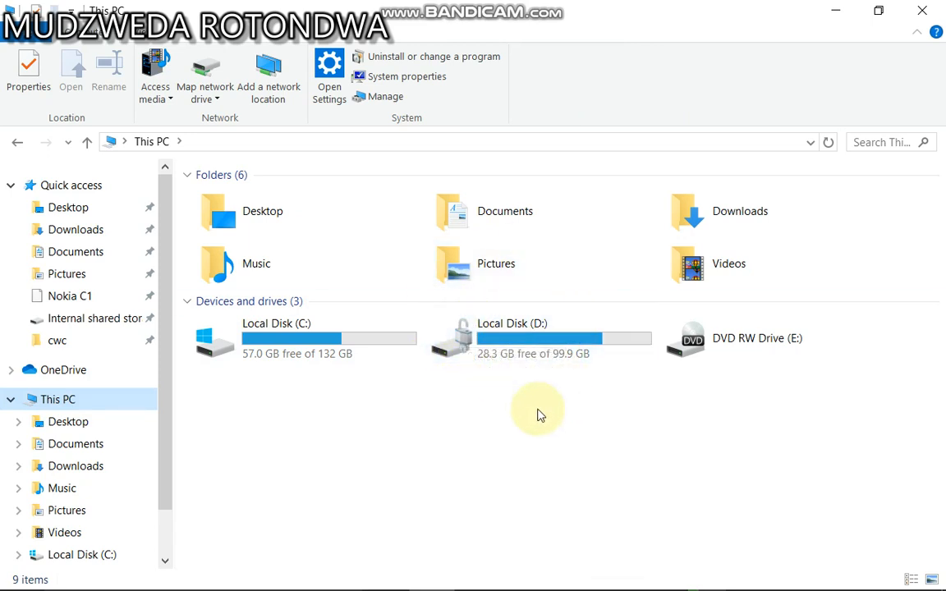